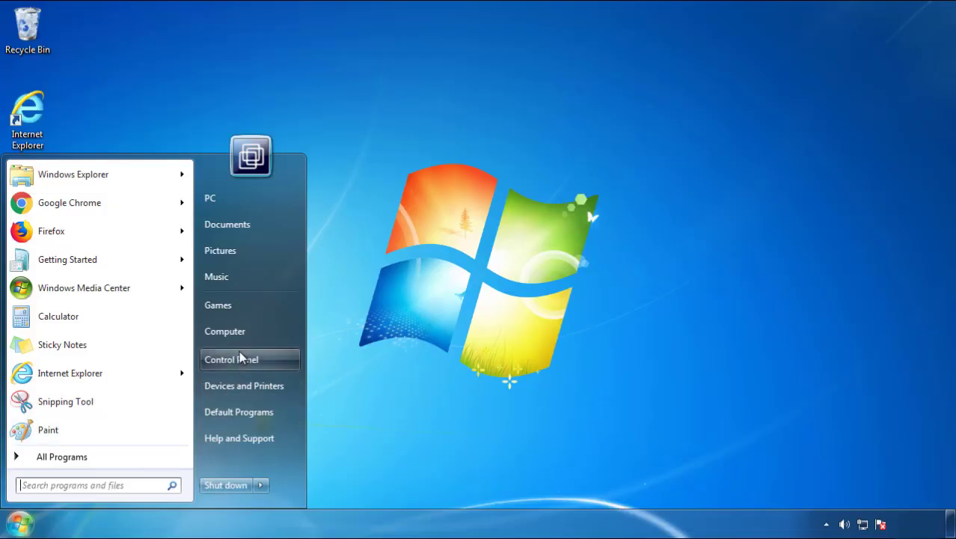
Uninstall SearchMine 2.00 from Programs and Features, sorted newest-installed first.
left_click(231, 359)
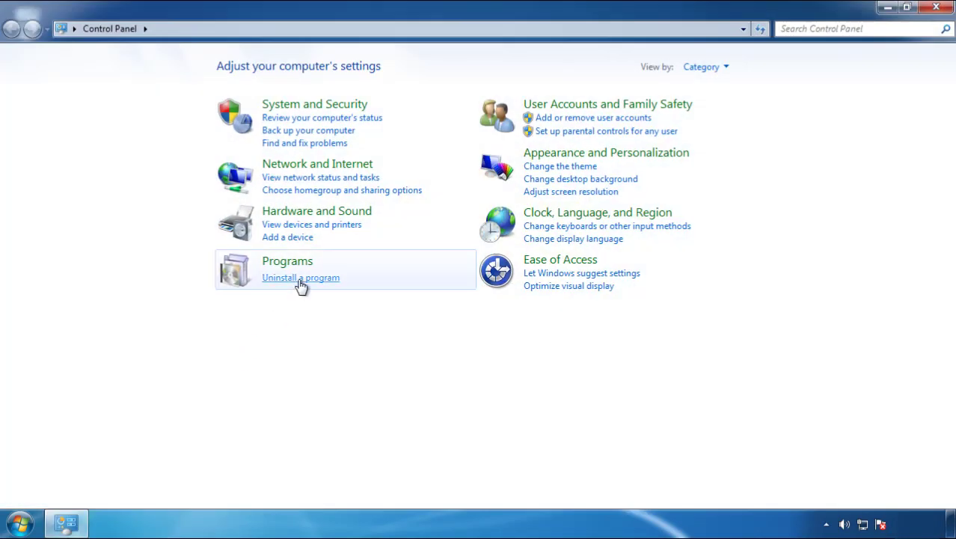
left_click(301, 277)
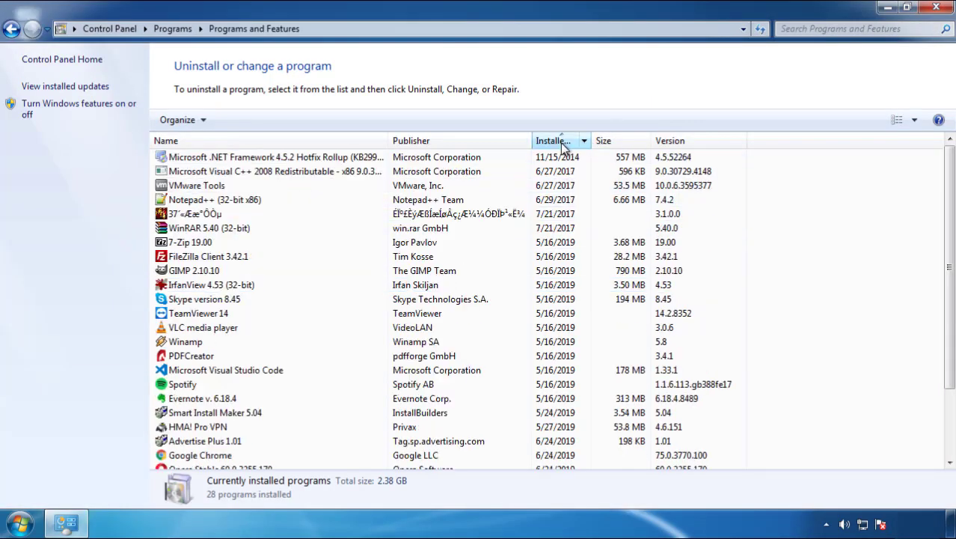
left_click(560, 141)
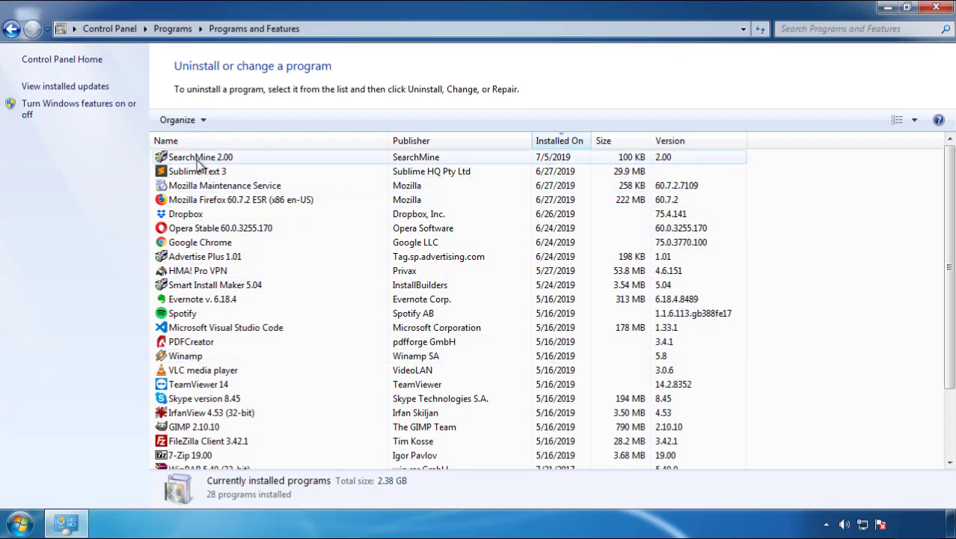
left_click(237, 120)
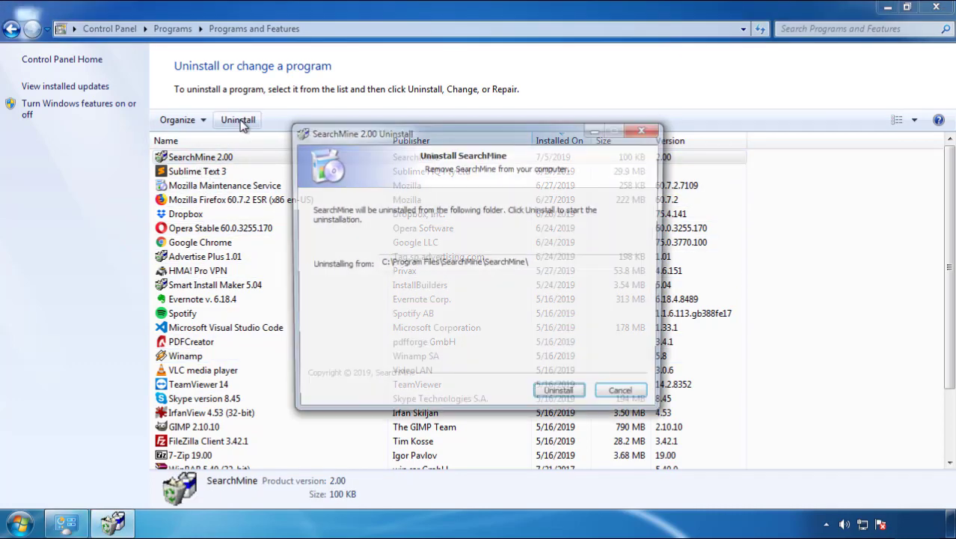
left_click(558, 389)
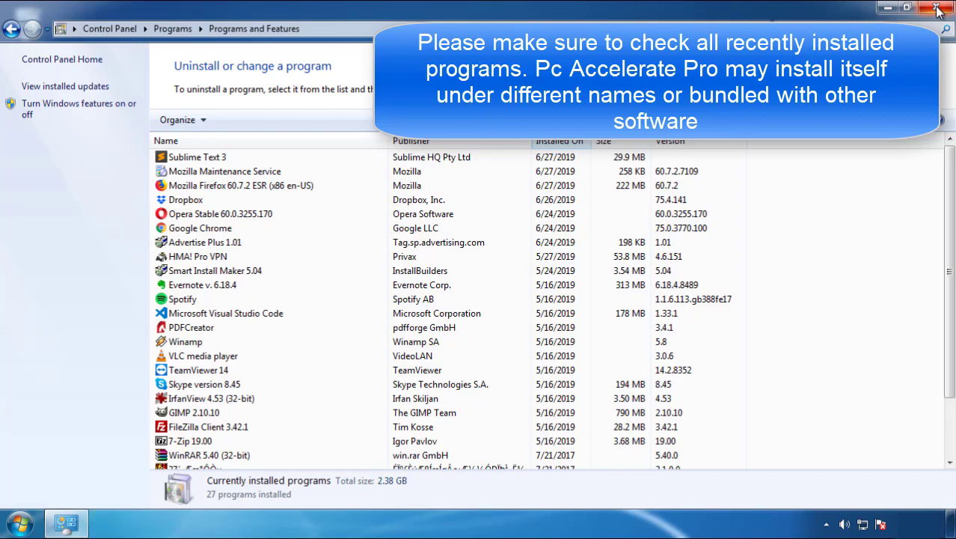
Close Control Panel and restart Windows into Safe Mode.
left_click(936, 9)
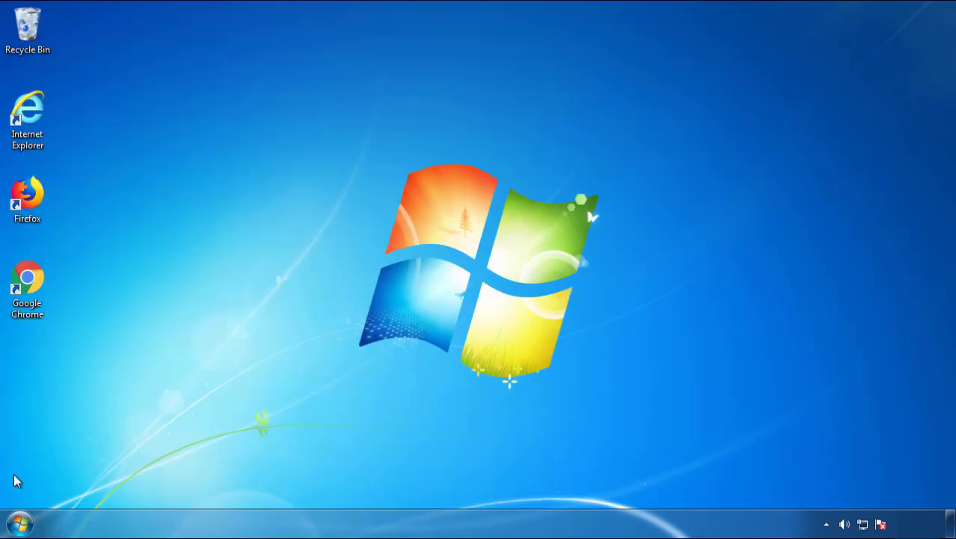
left_click(261, 484)
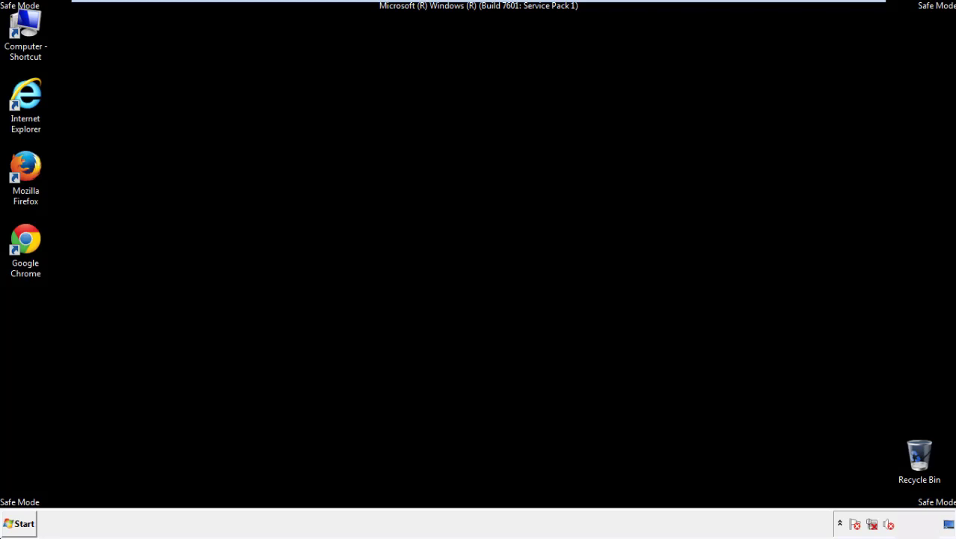
Launch Firefox in Safe Mode, declining the default-browser prompt, with the menu bar shown.
double_click(25, 167)
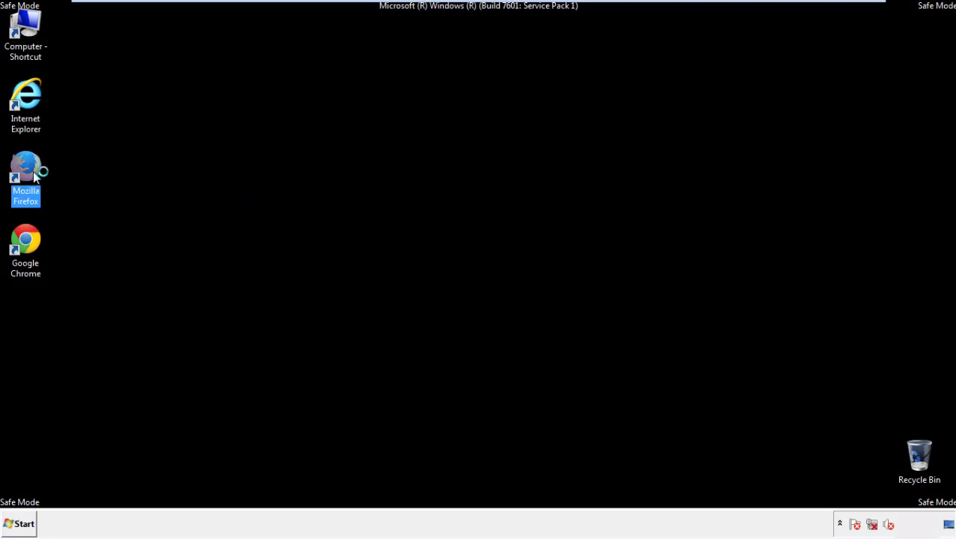
double_click(25, 168)
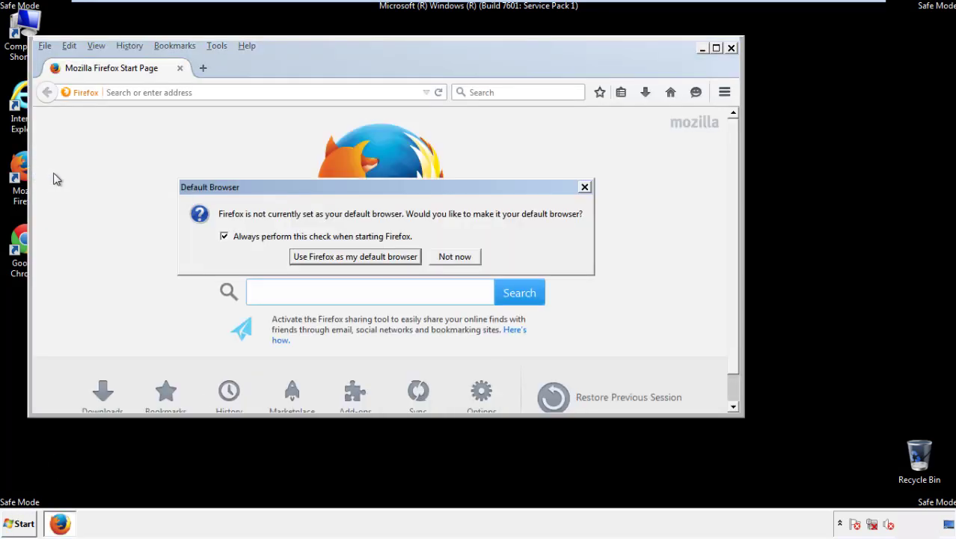
left_click(455, 256)
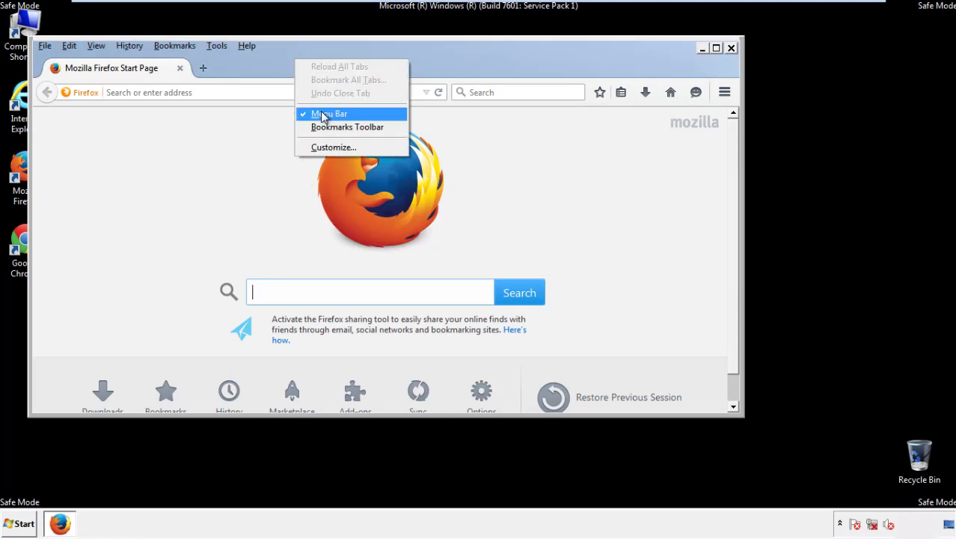
left_click(329, 114)
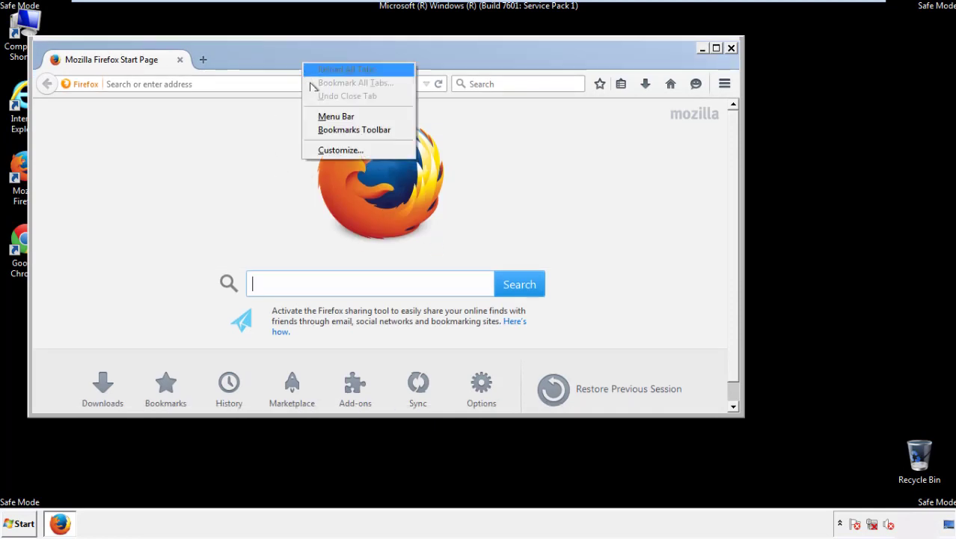
left_click(335, 117)
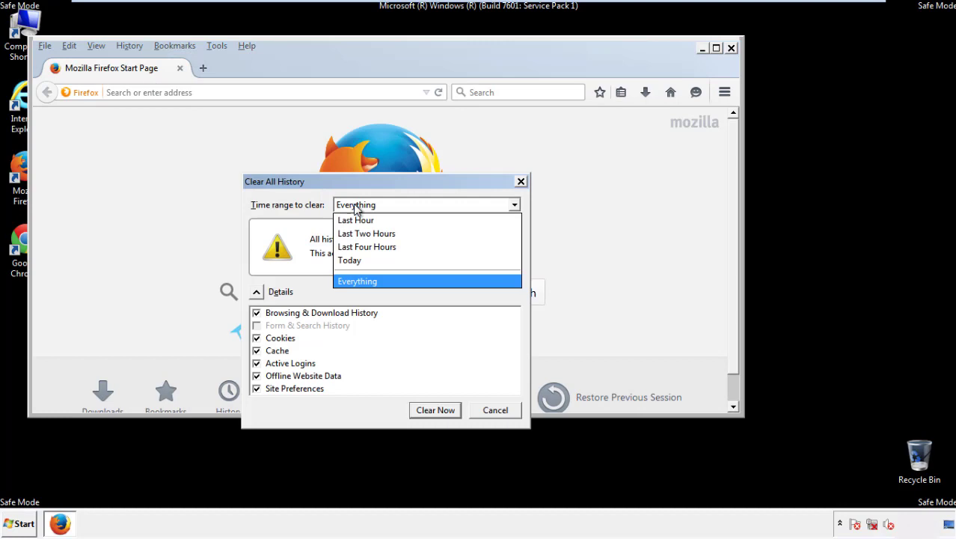
Clear Firefox history for the Everything range with all Details items, including Site Preferences.
left_click(356, 281)
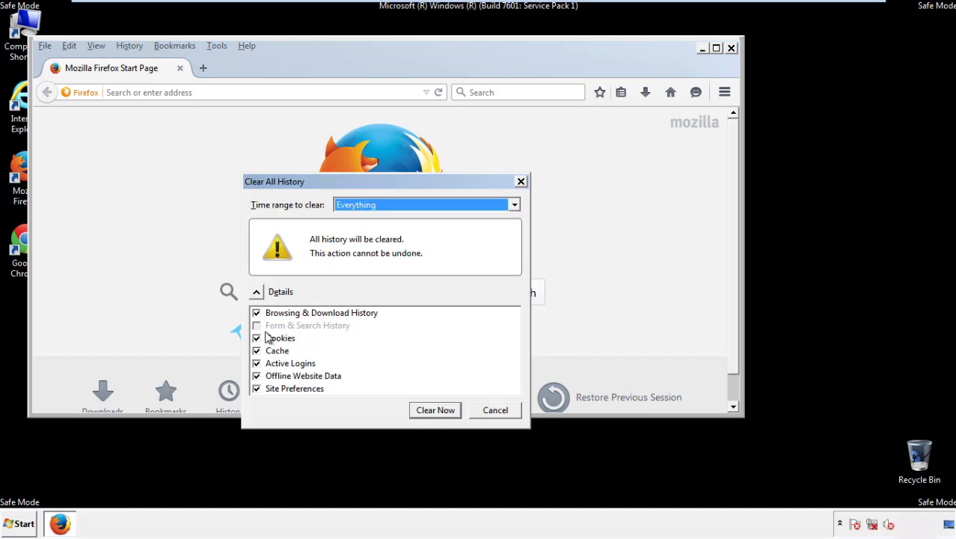
left_click(294, 390)
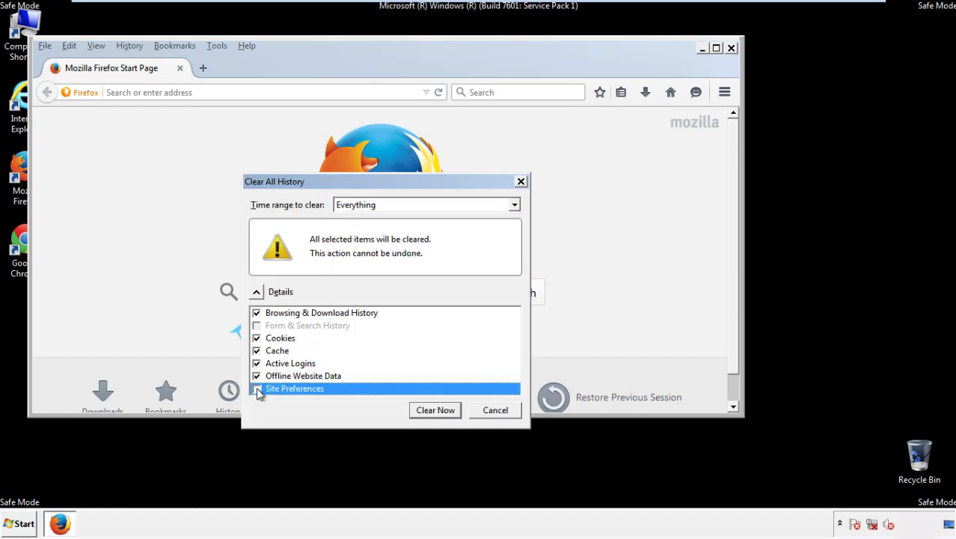
left_click(258, 389)
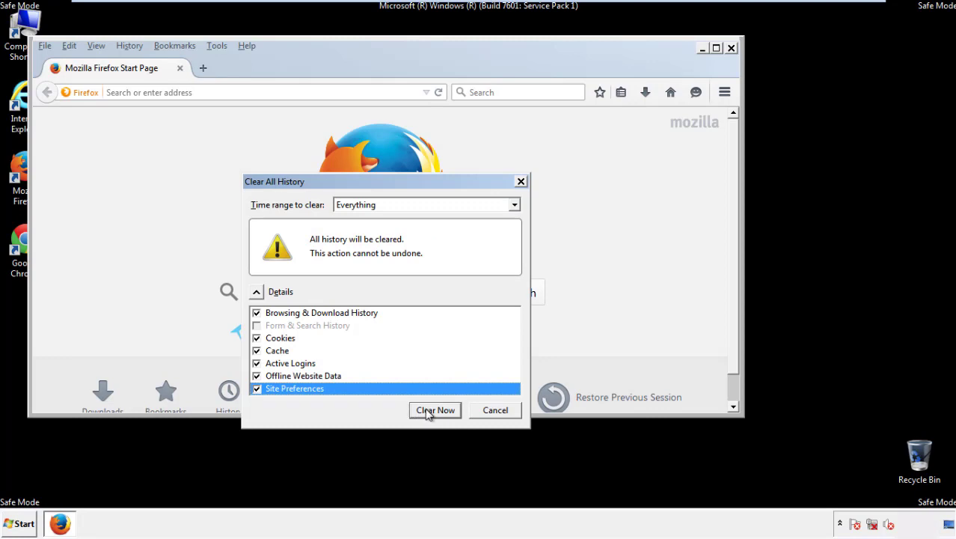
left_click(434, 410)
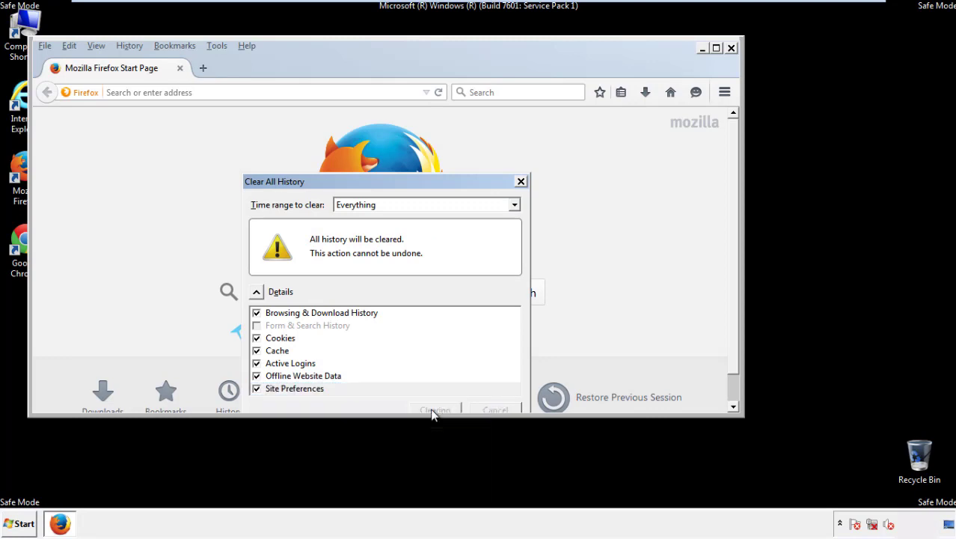
Refresh Firefox to defaults via Troubleshooting Information, finishing the import and restoring windows.
left_click(435, 410)
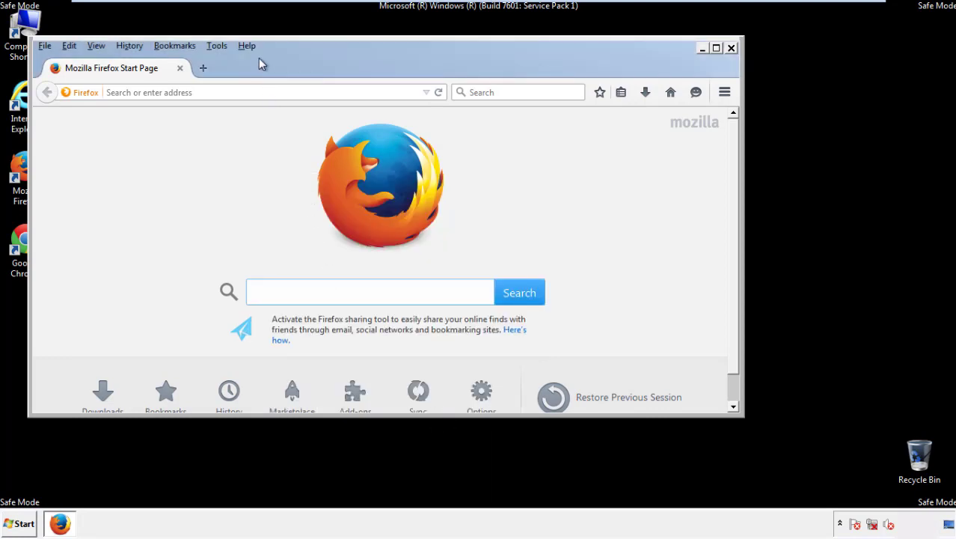
left_click(245, 45)
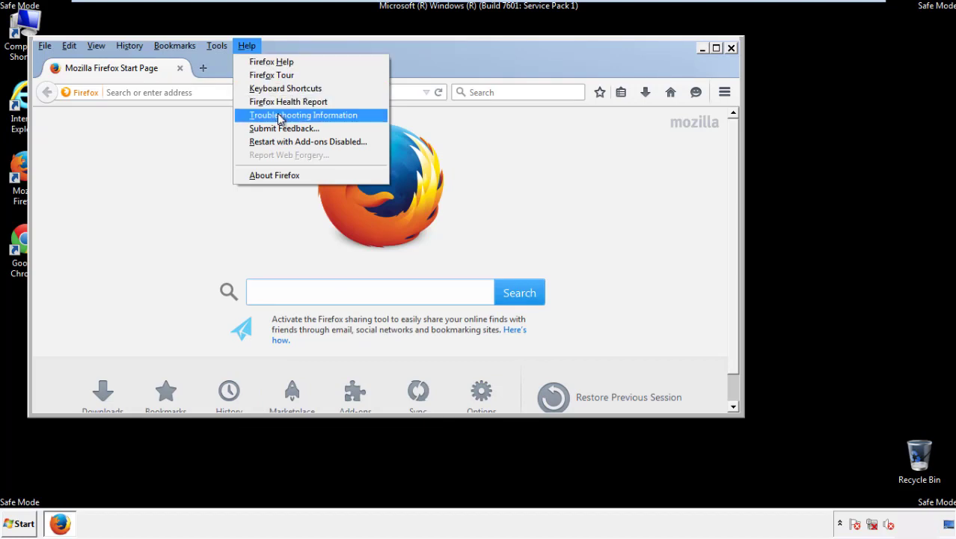
left_click(302, 113)
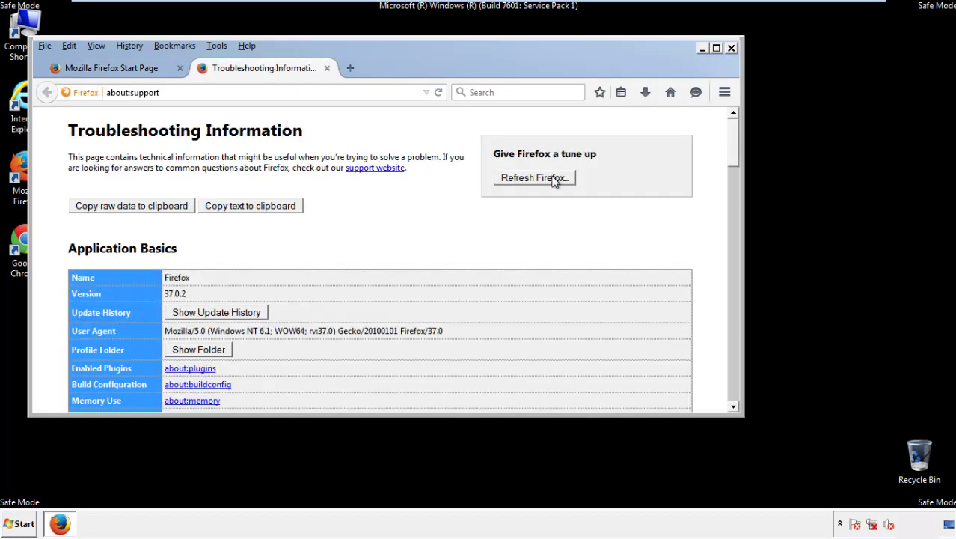
left_click(533, 177)
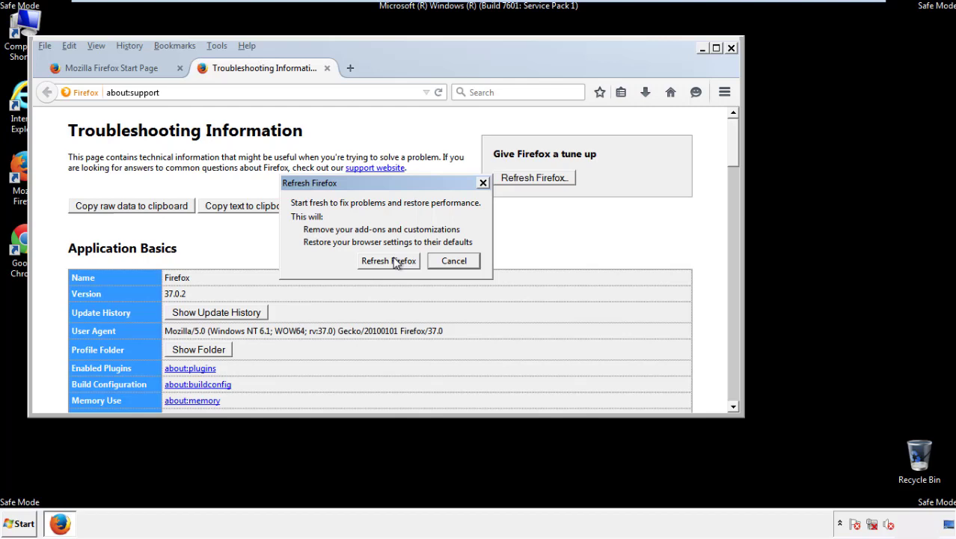
left_click(389, 260)
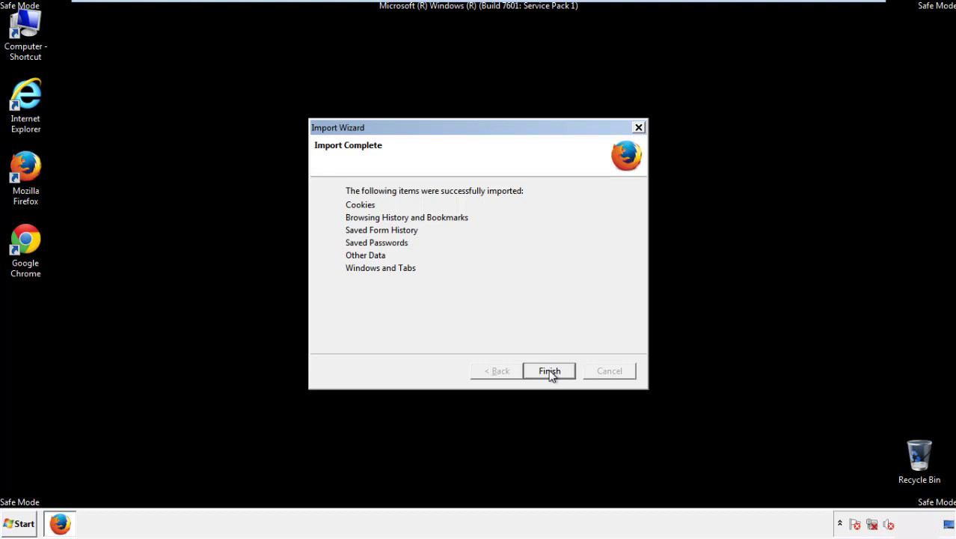
left_click(549, 371)
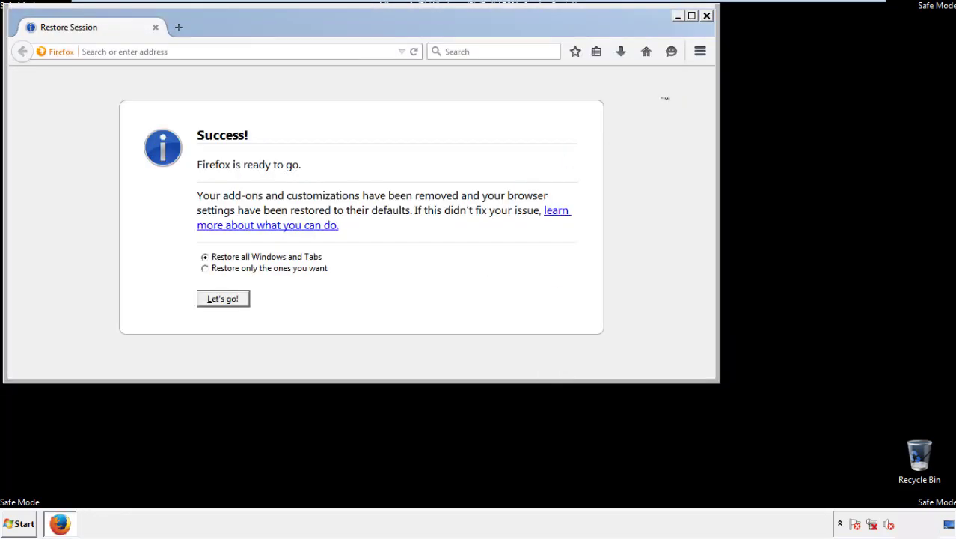
left_click(707, 15)
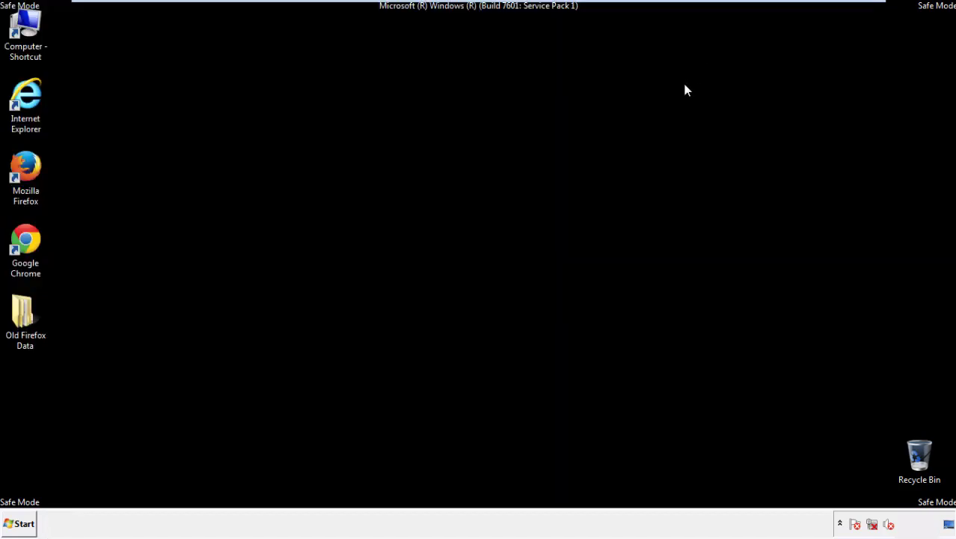
Launch Google Chrome and bring up its settings, then its History page.
left_click(26, 247)
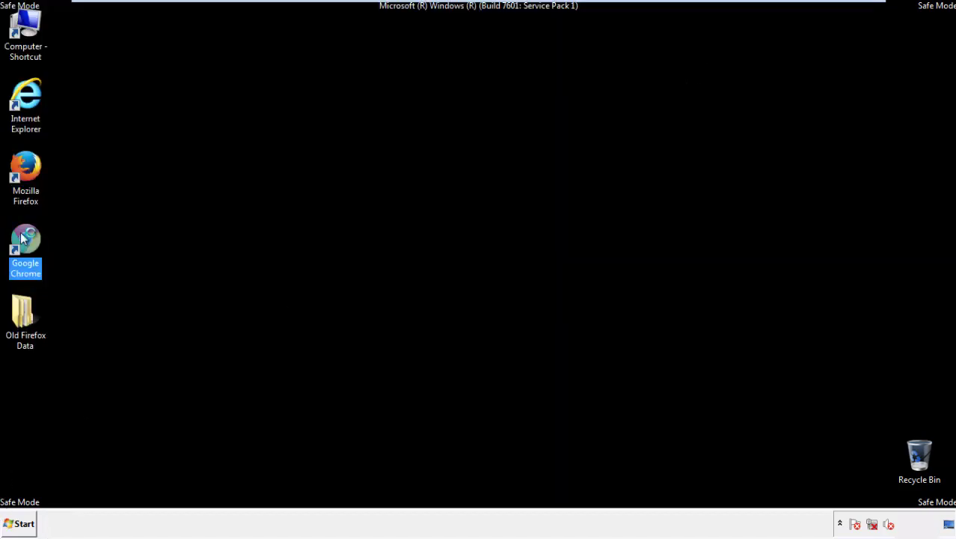
double_click(26, 239)
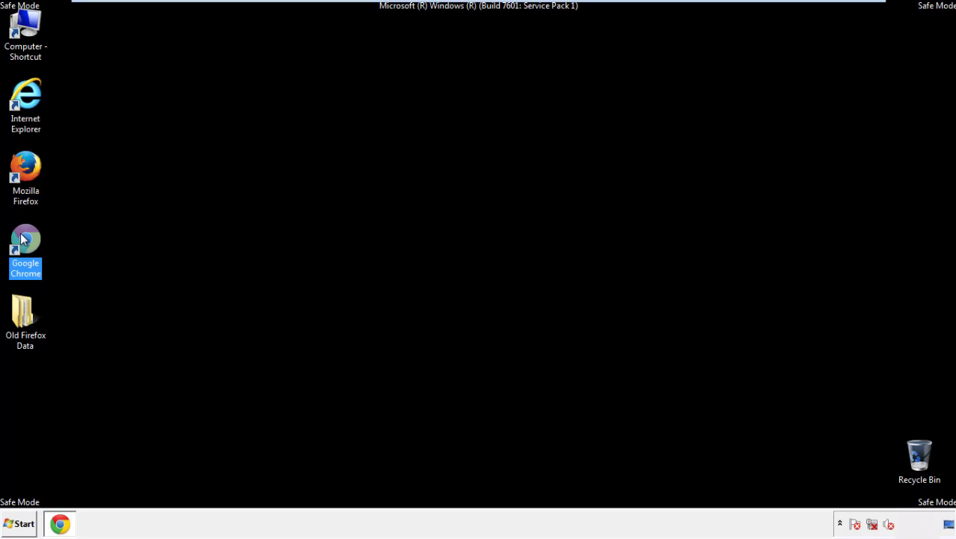
double_click(25, 247)
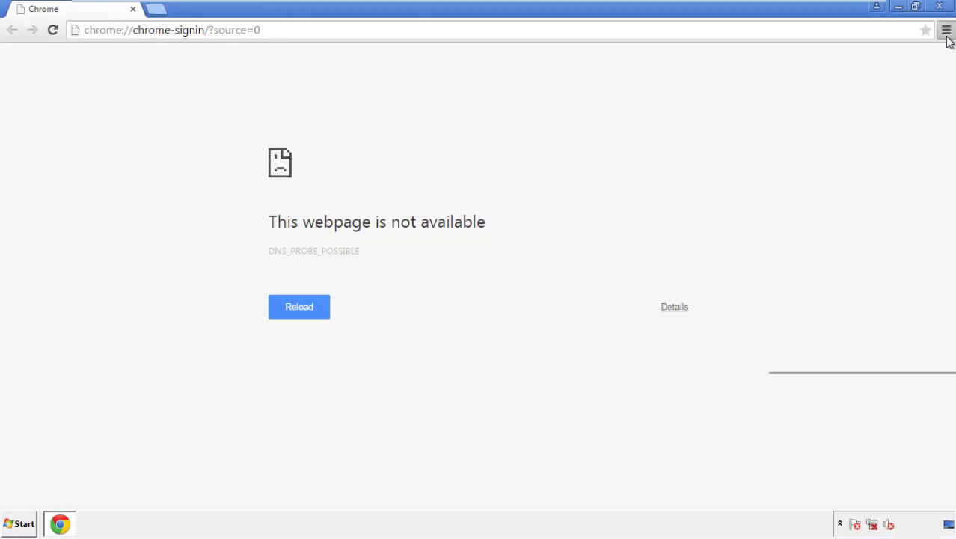
left_click(945, 30)
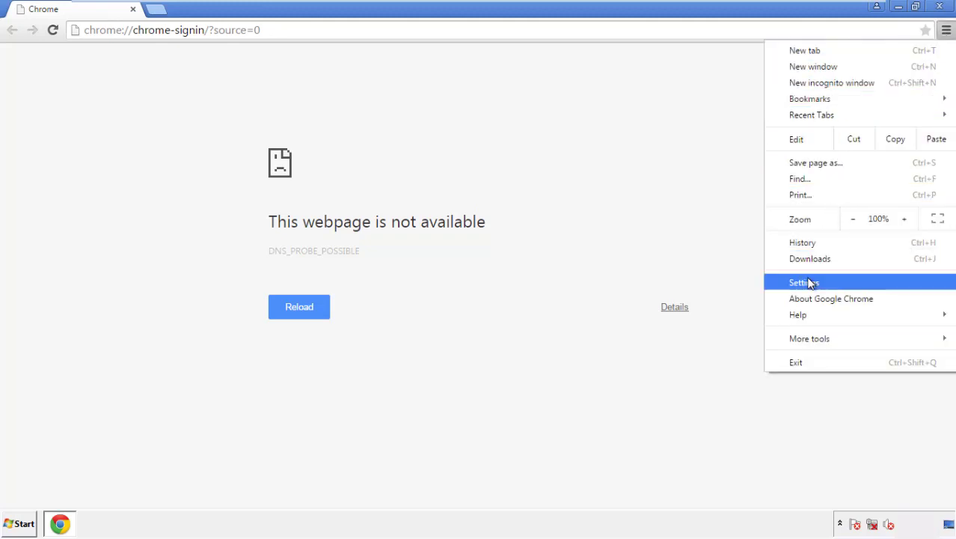
left_click(805, 281)
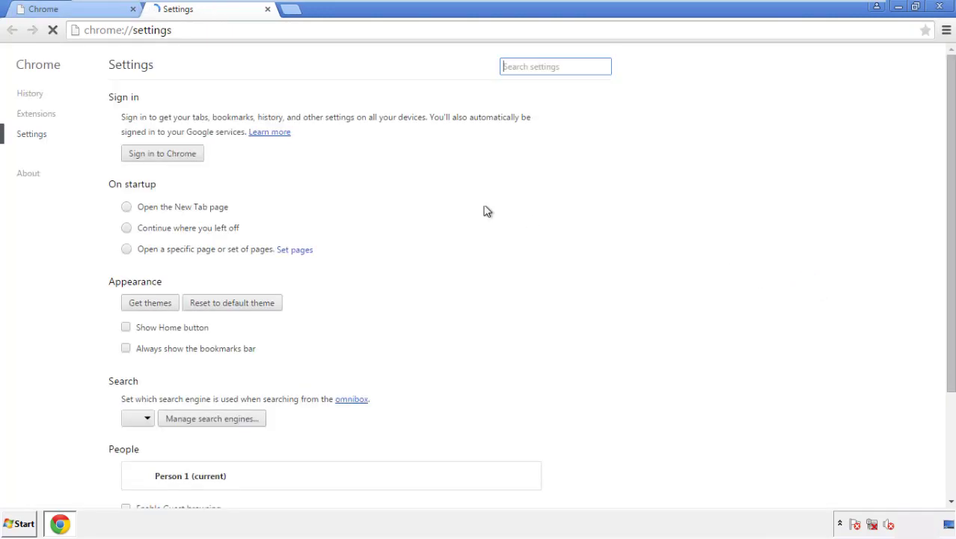
left_click(30, 93)
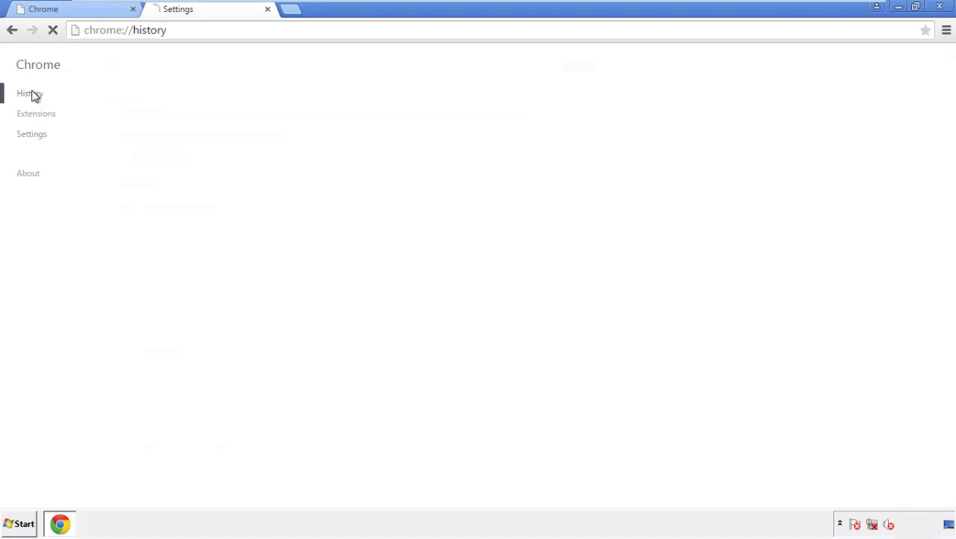
Clear Chrome browsing data from the beginning of time, including content licenses, keeping passwords.
left_click(30, 93)
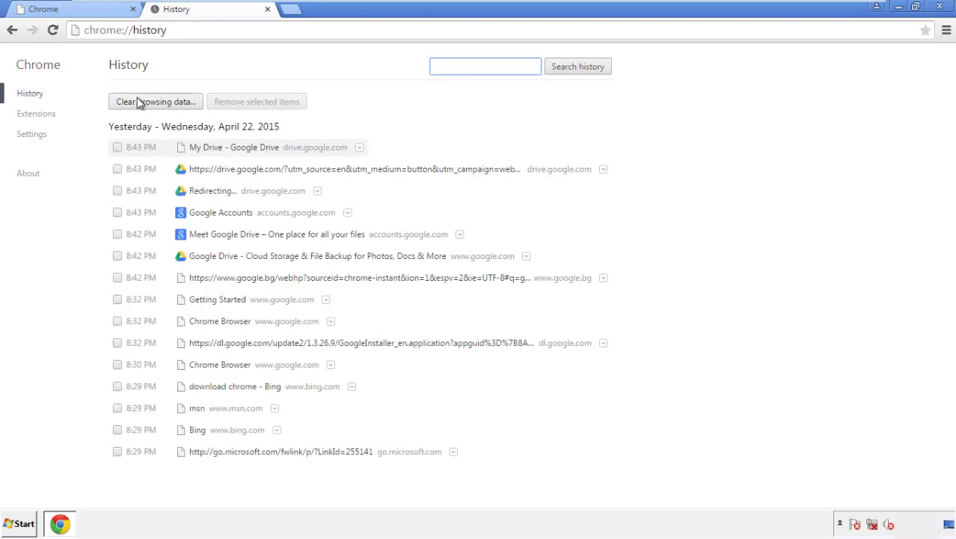
left_click(156, 102)
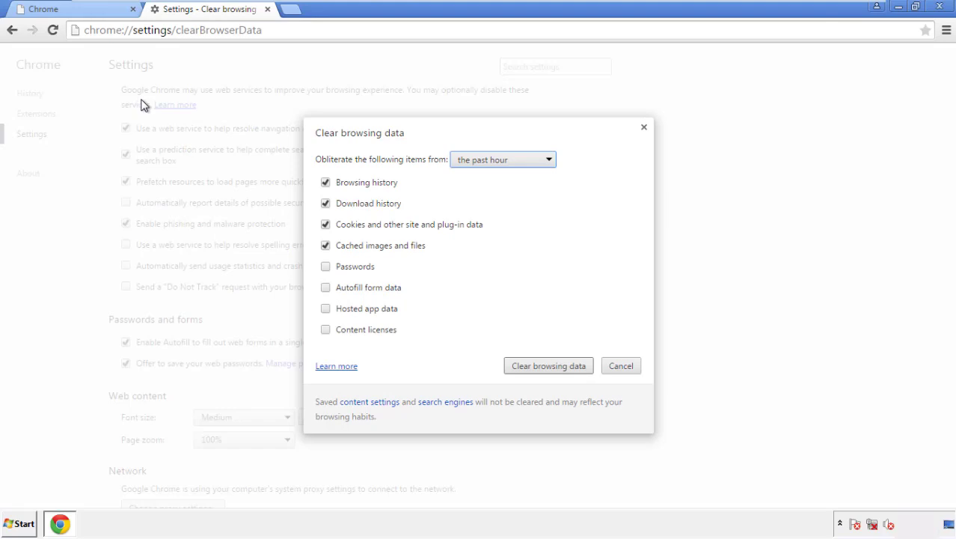
mouse_move(482, 159)
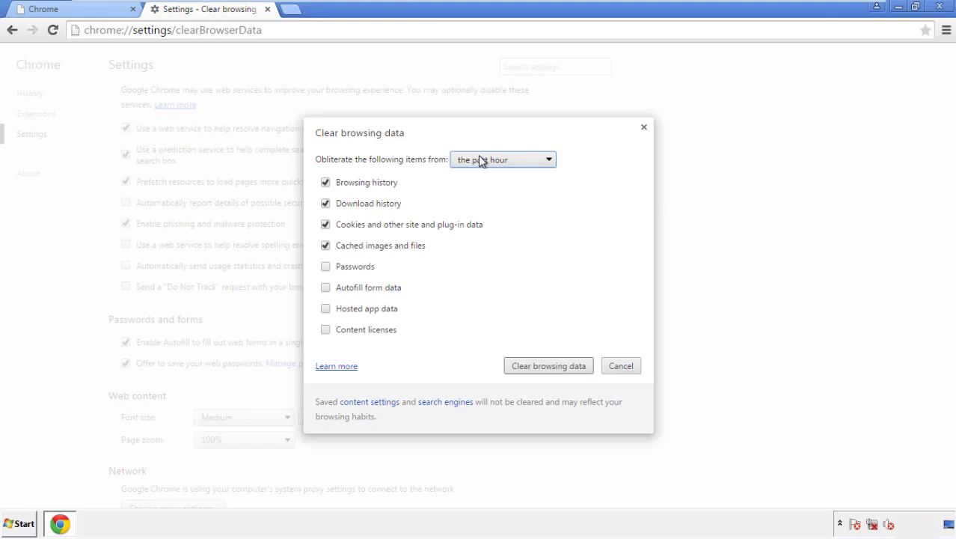
left_click(503, 159)
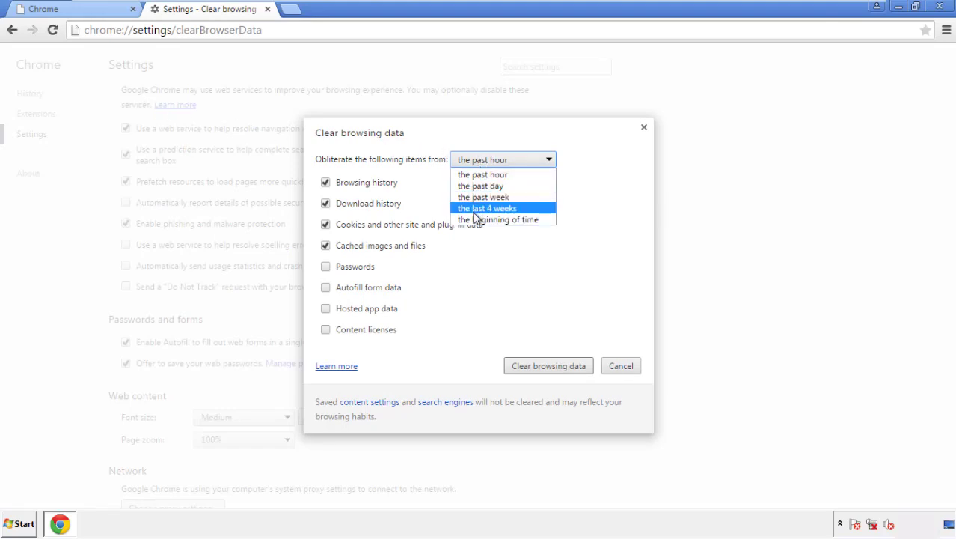
mouse_move(486, 173)
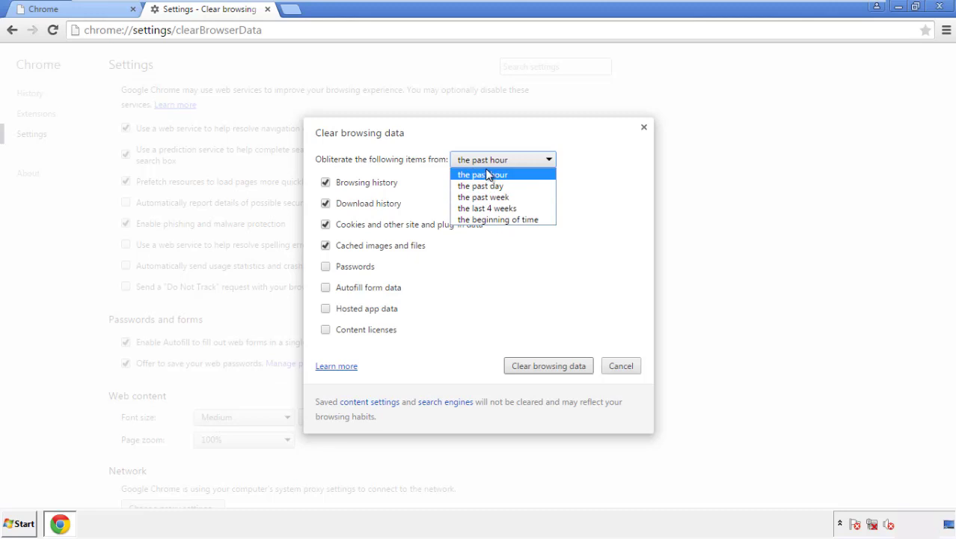
mouse_move(477, 219)
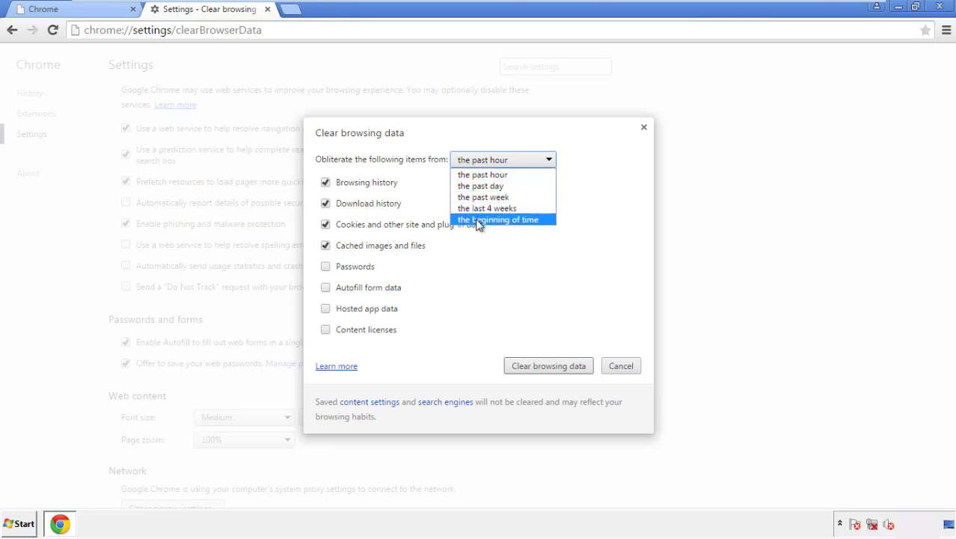
left_click(497, 219)
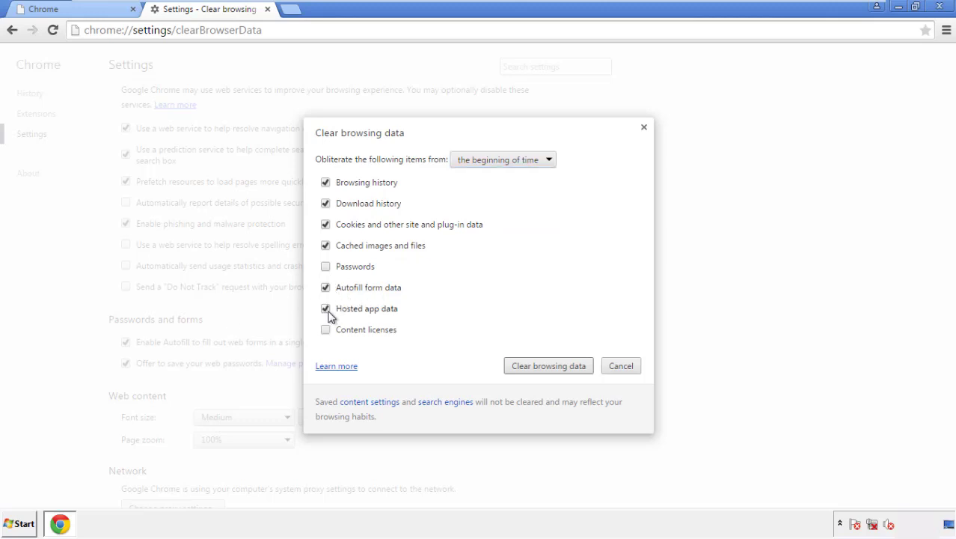
left_click(326, 330)
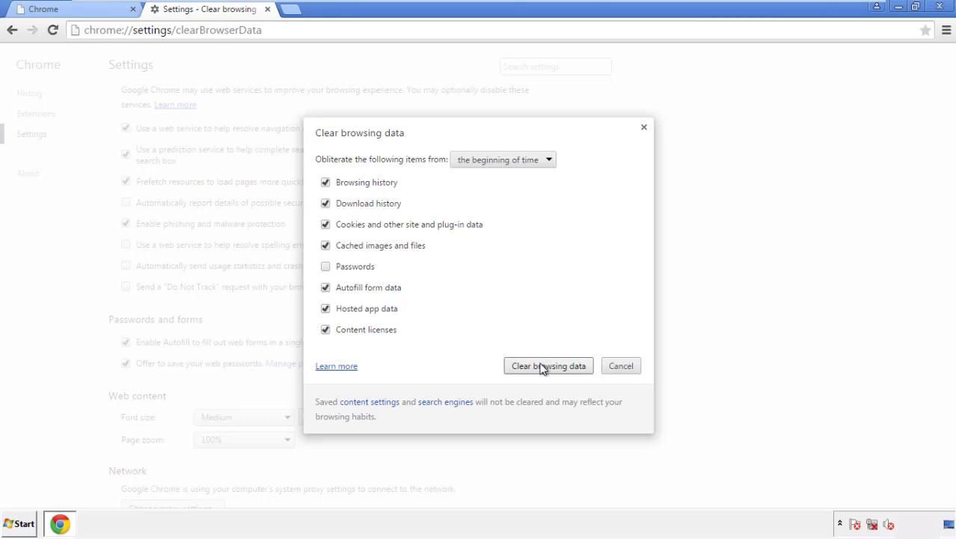
left_click(547, 365)
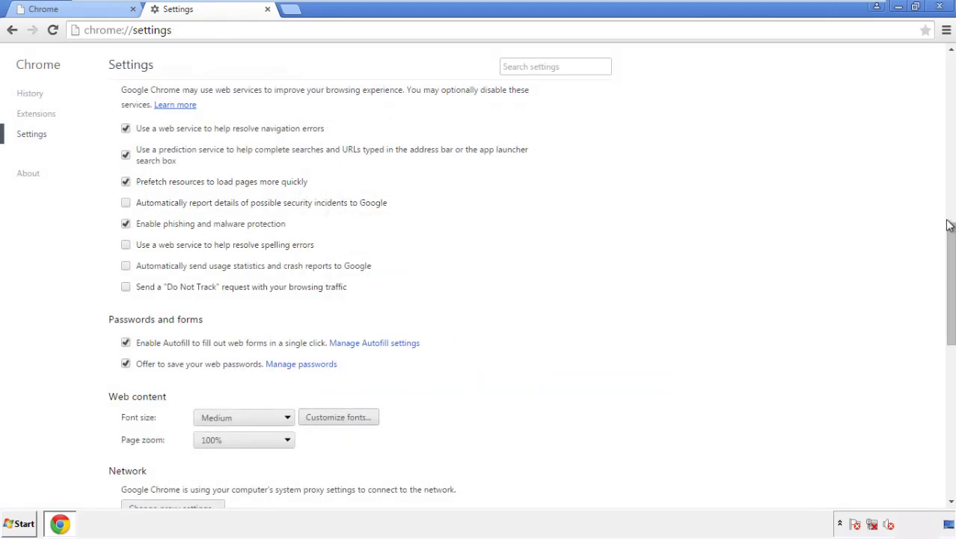
Reset Chrome settings to original defaults and close the browser.
scroll("down", 3)
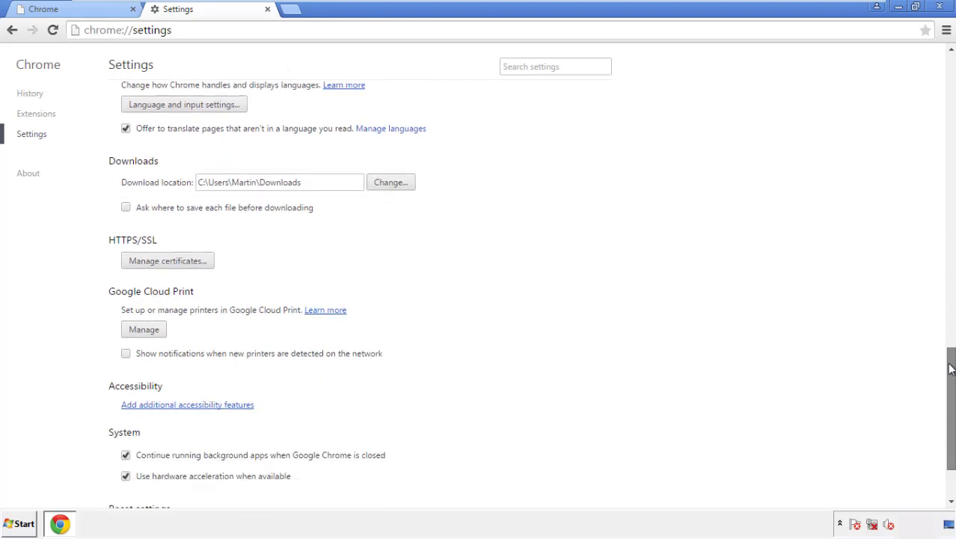
scroll("down", 3)
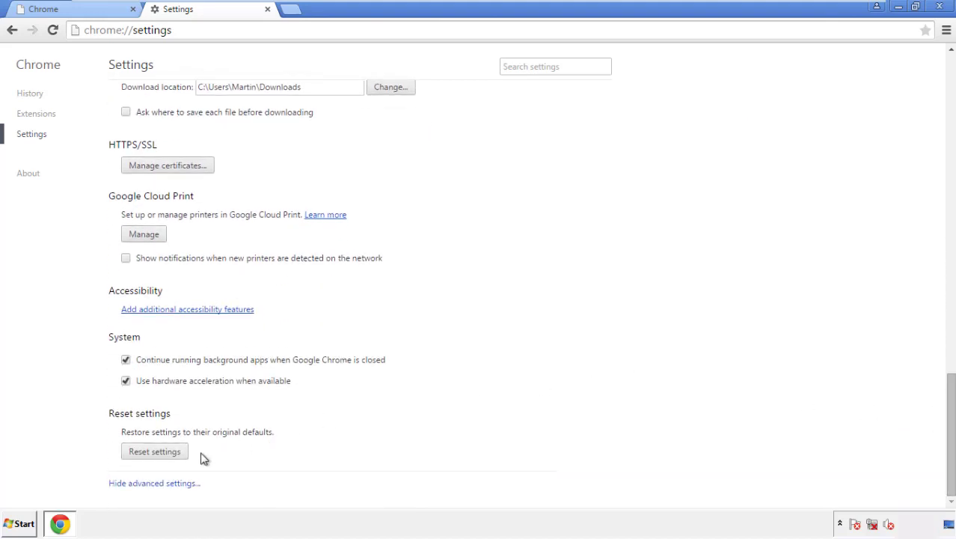
left_click(154, 450)
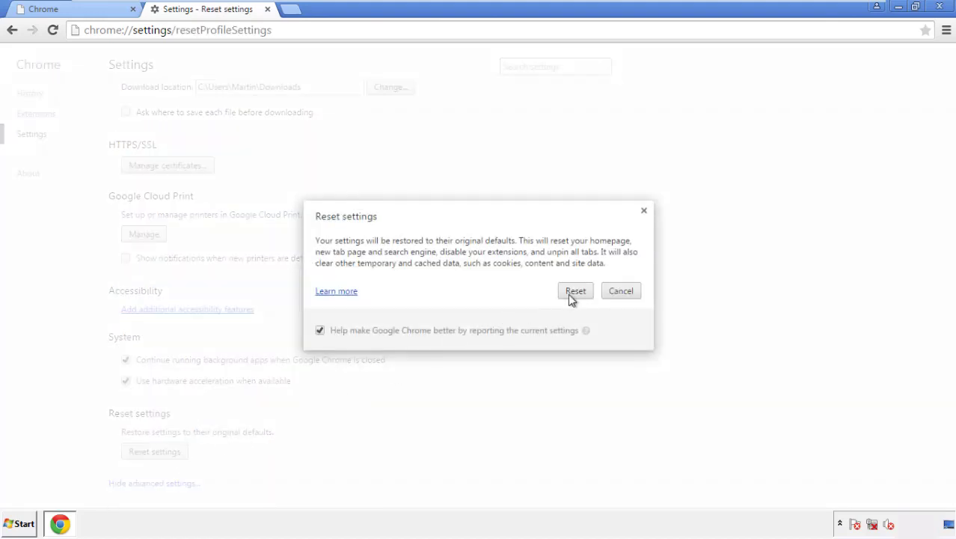
left_click(575, 290)
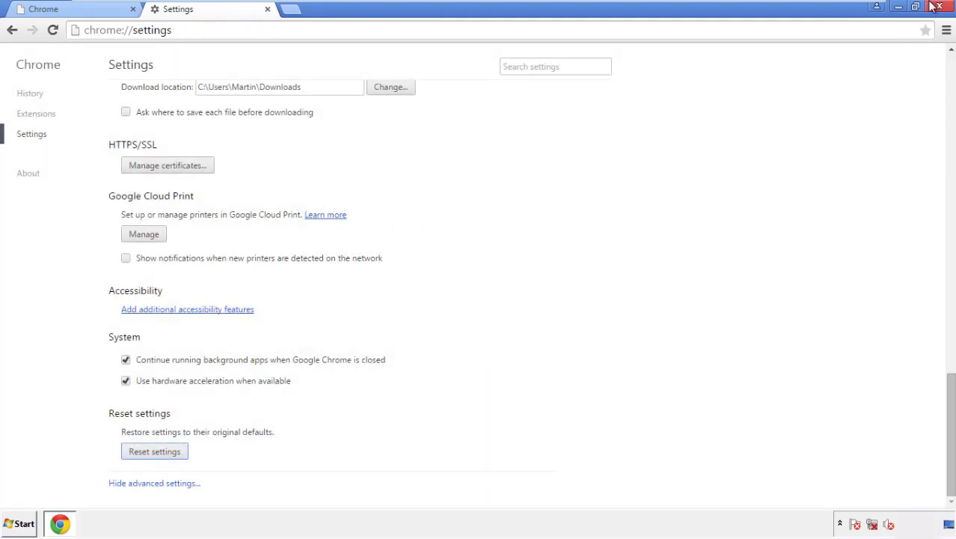
left_click(940, 6)
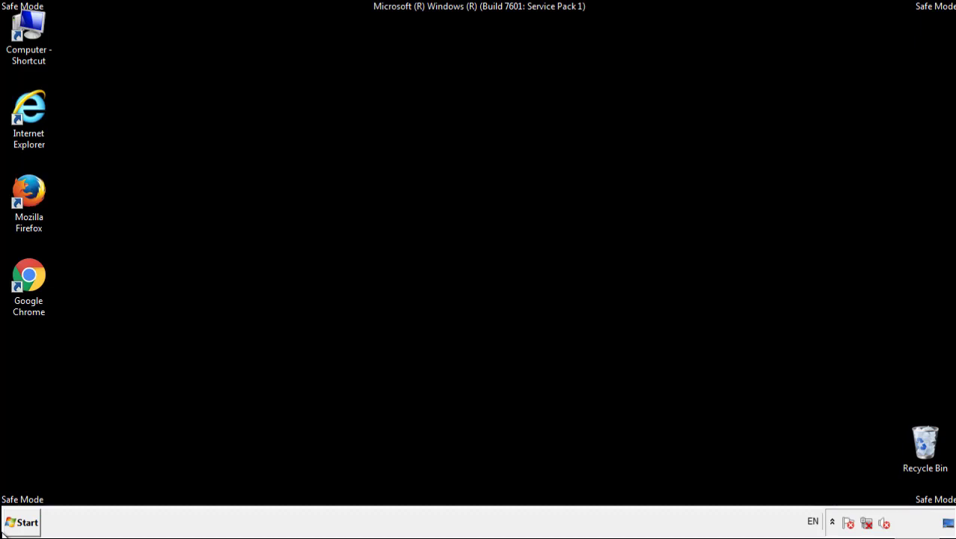
mouse_move(48, 204)
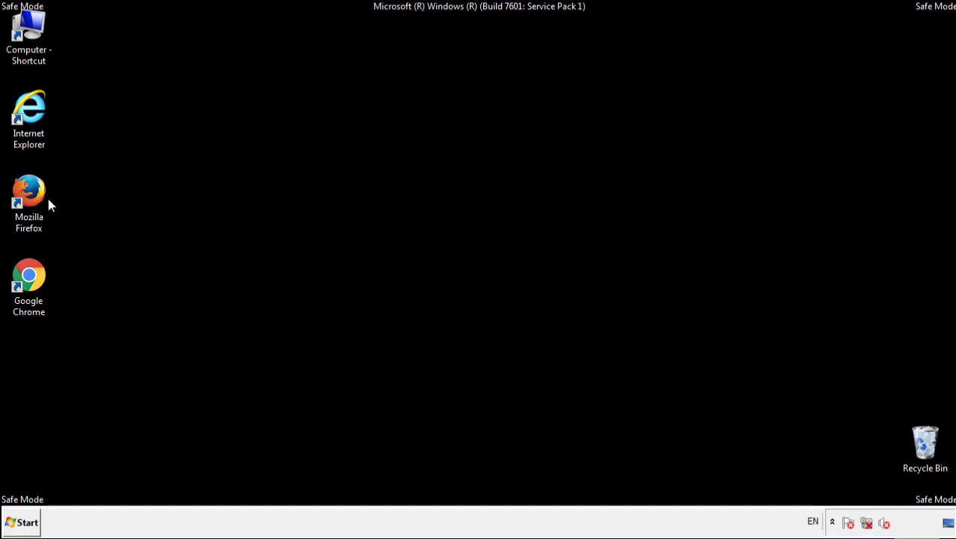
Remove the Search Mine extension in Firefox's Add-ons Manager.
double_click(28, 189)
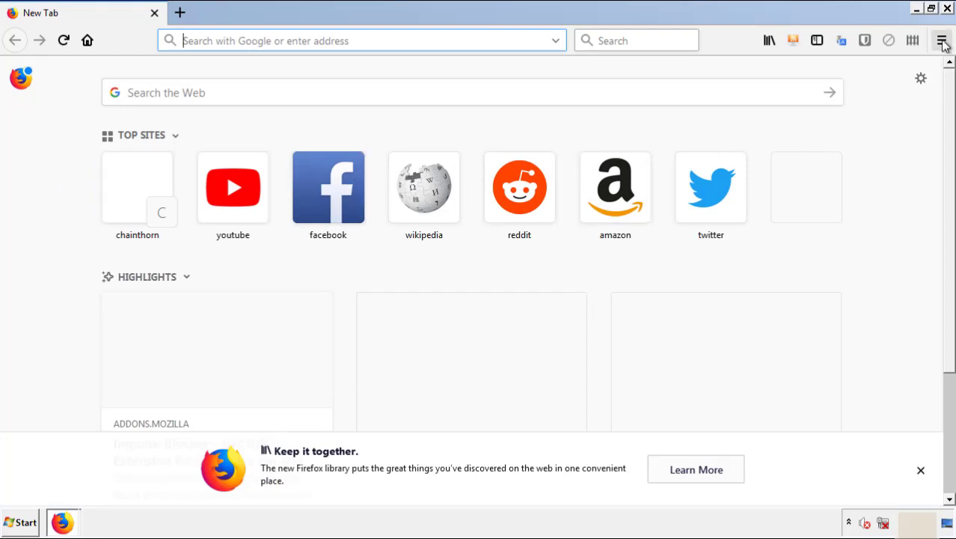
left_click(943, 41)
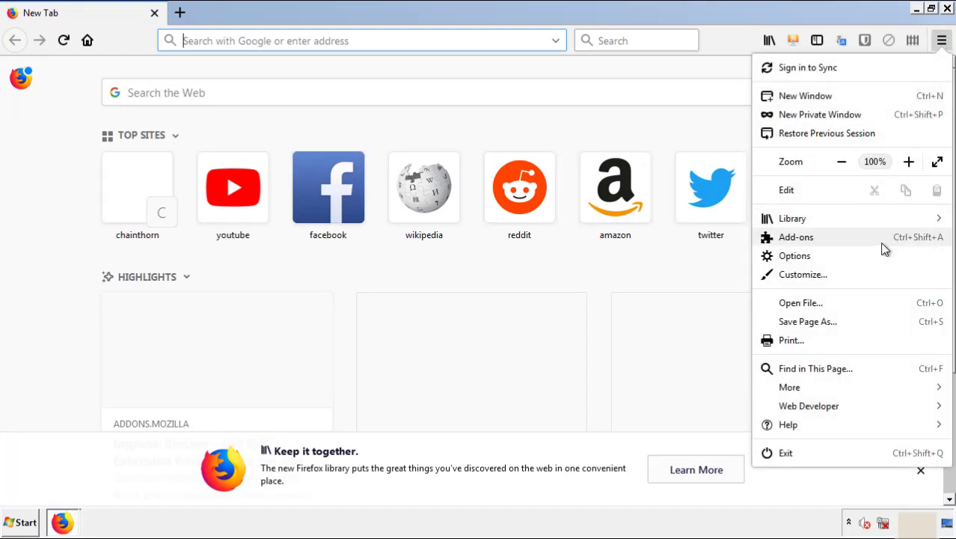
left_click(796, 236)
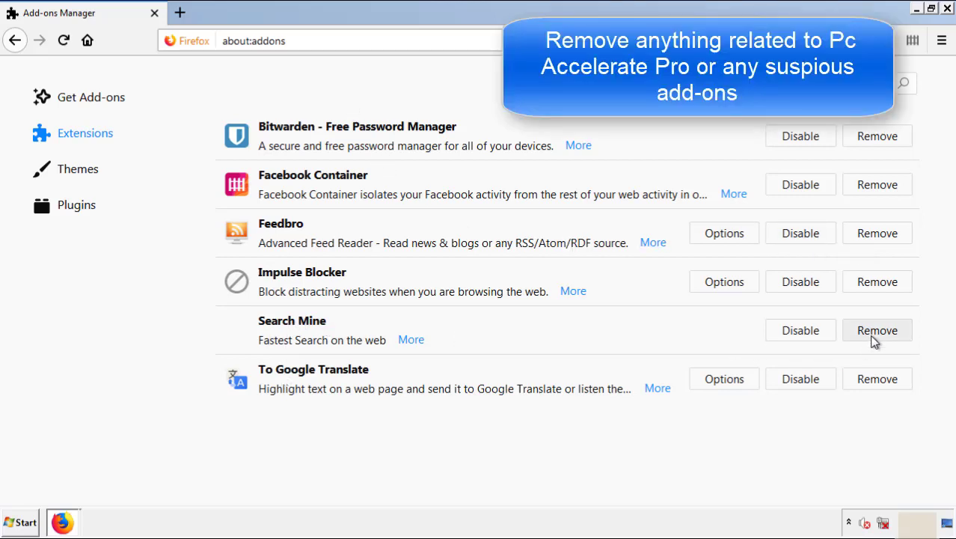
left_click(877, 331)
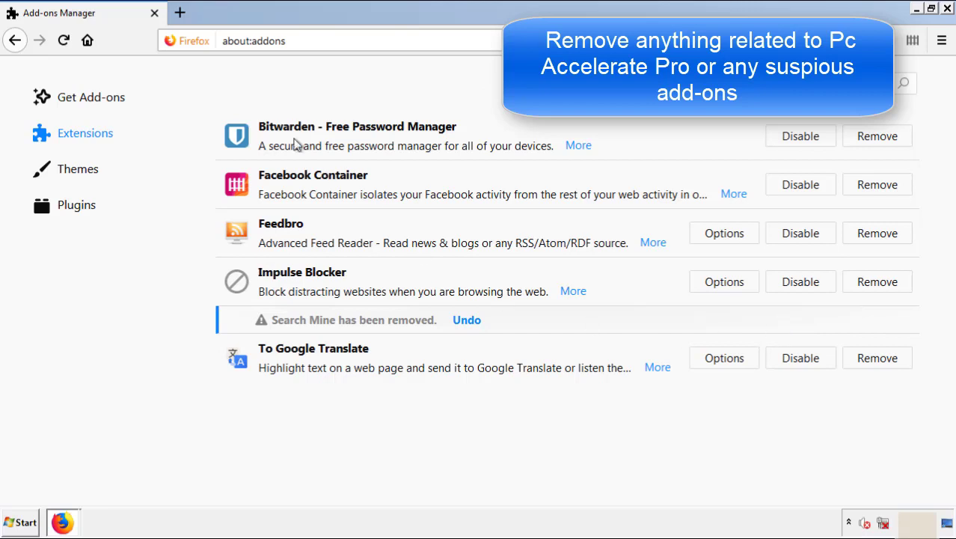
mouse_move(906, 42)
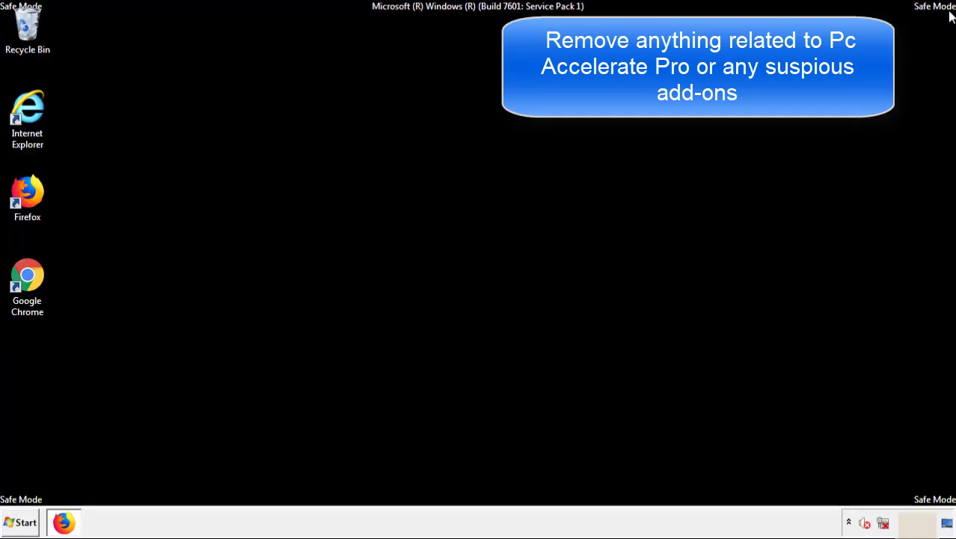
mouse_move(27, 282)
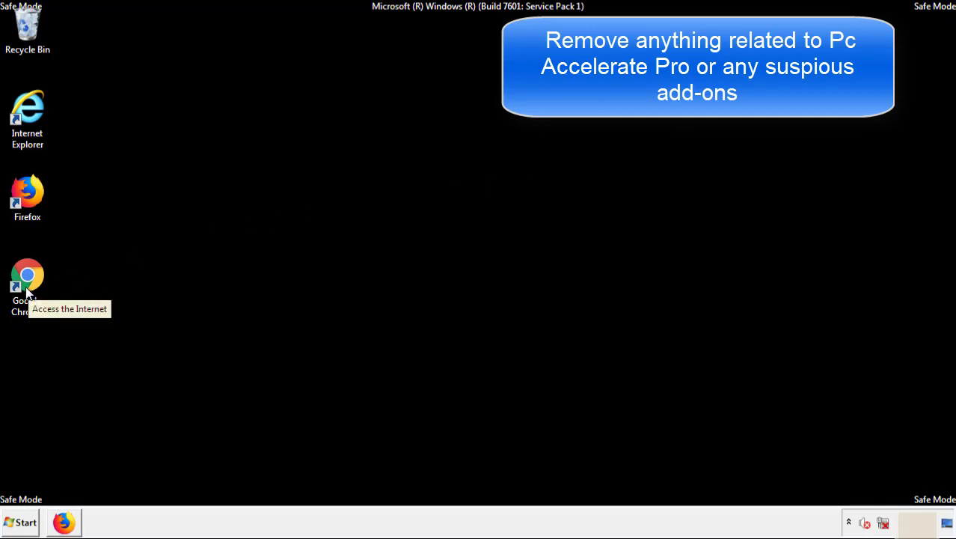
Remove the Search Mine extension from Chrome's Extensions page.
double_click(27, 281)
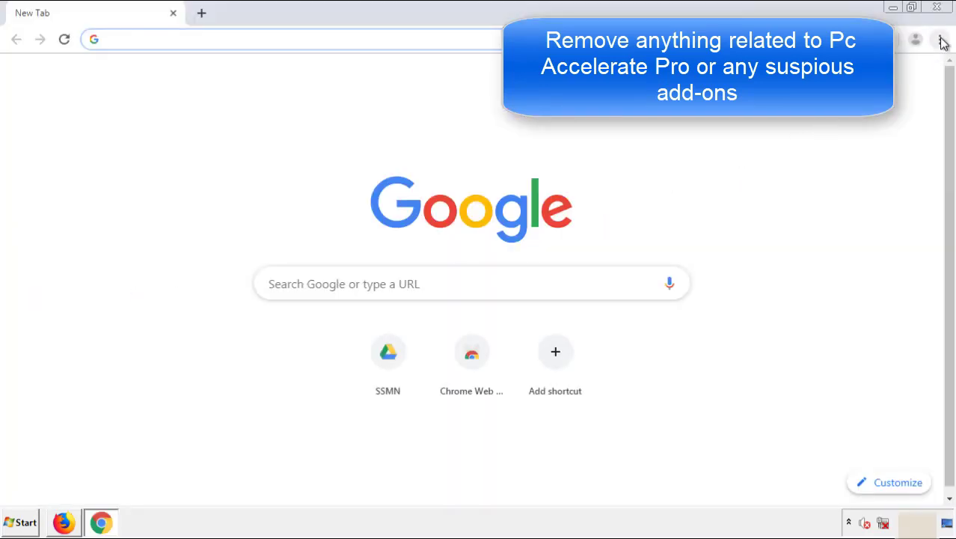
left_click(940, 38)
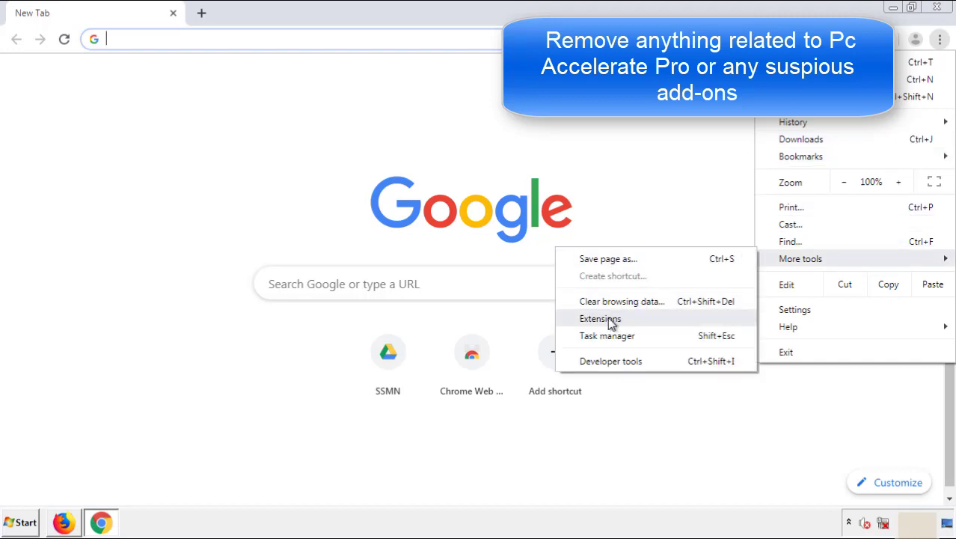
left_click(602, 317)
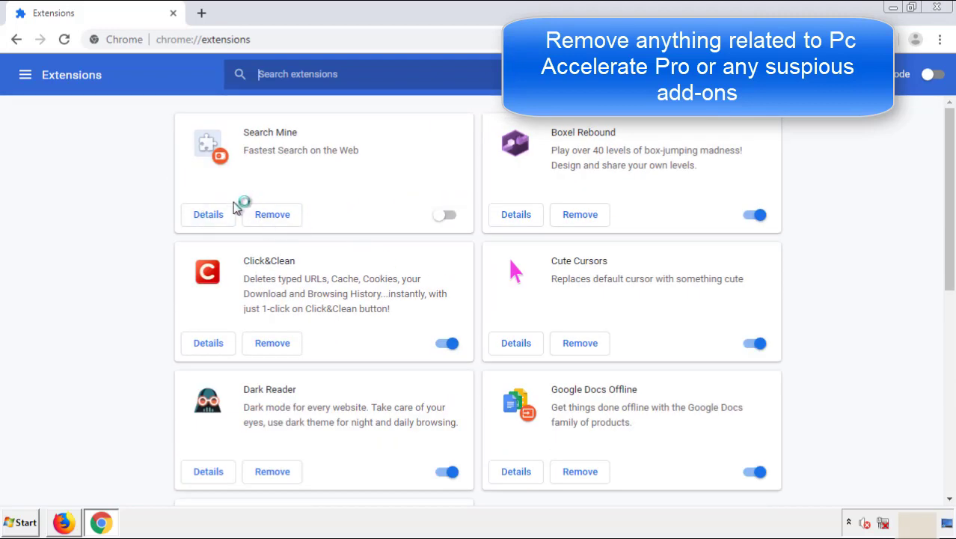
left_click(272, 214)
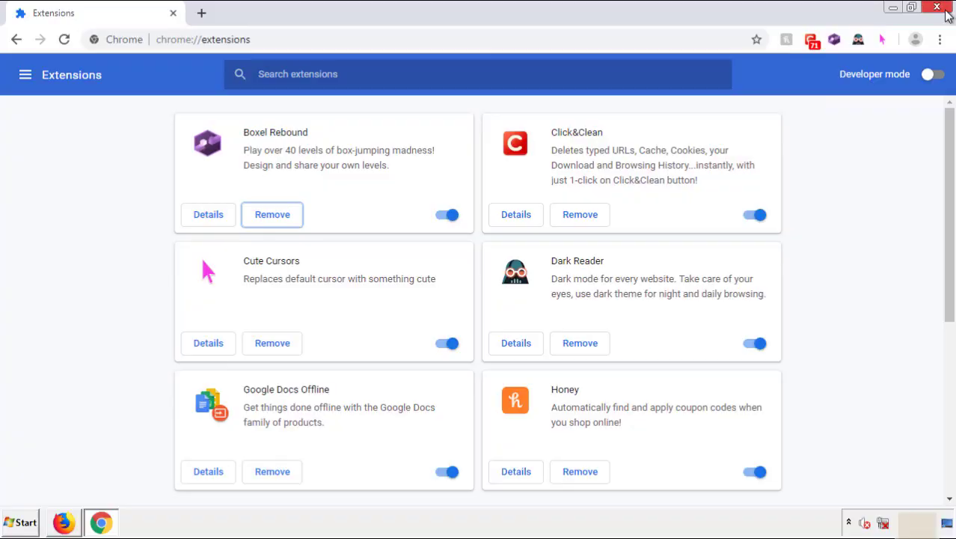
Close Chrome and bring up the Windows shutdown options to restart.
left_click(937, 6)
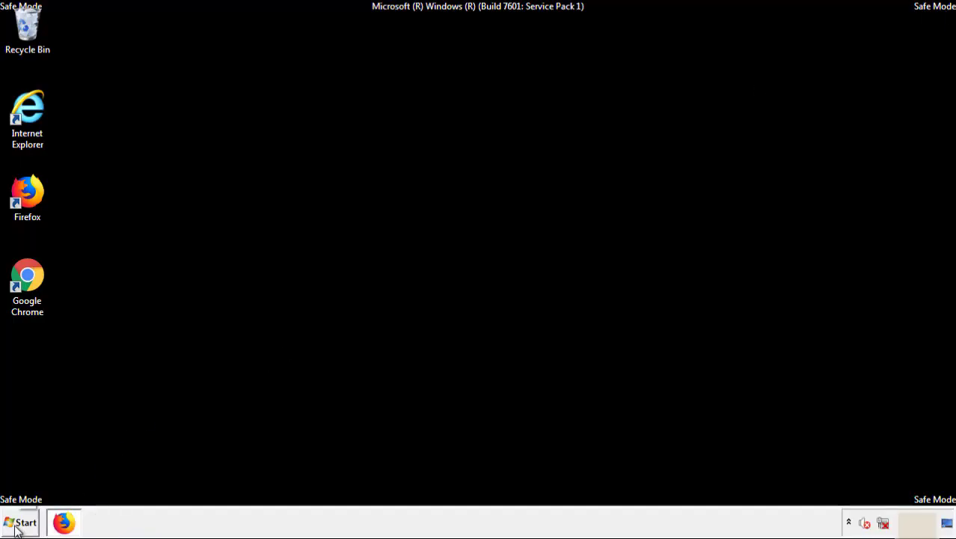
left_click(21, 522)
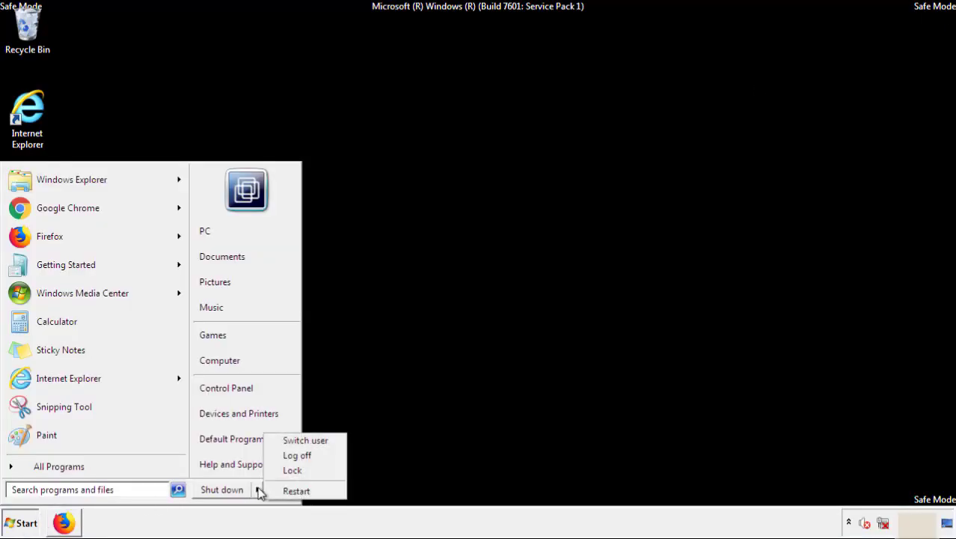